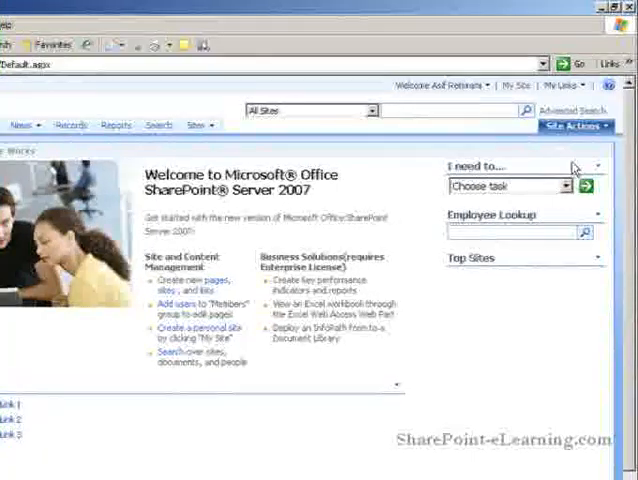
Put the portal home page into edit mode via Site Actions > Edit Page
click(562, 126)
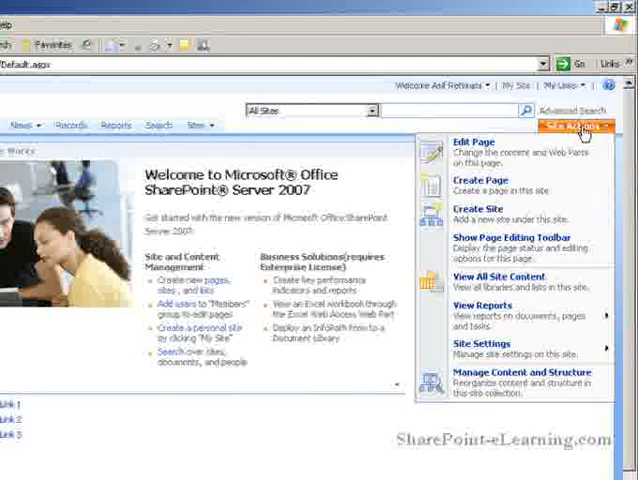
click(578, 126)
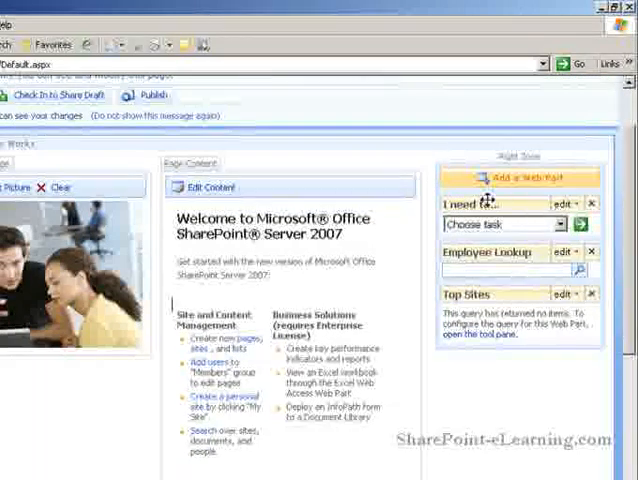
mouse_move(492, 252)
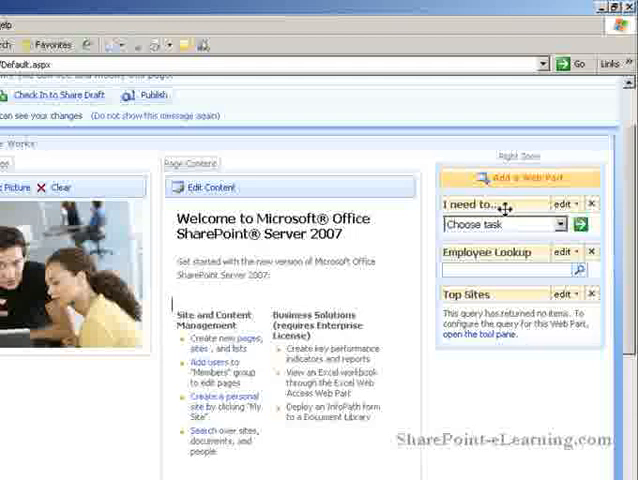
mouse_move(488, 198)
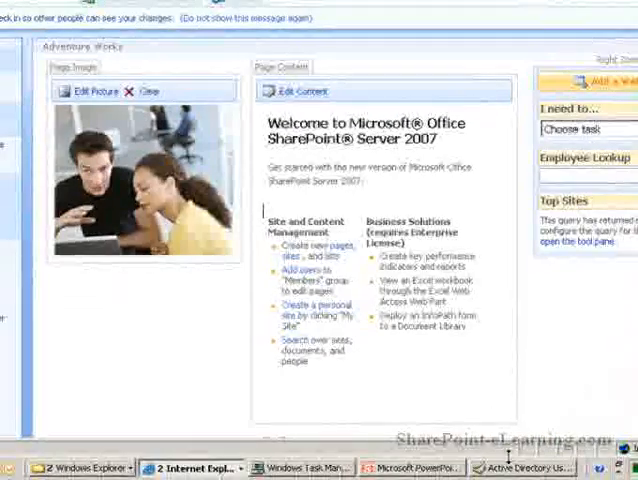
Check AW Marketing's Members tab shows Bob Smith, then close the group properties
click(538, 468)
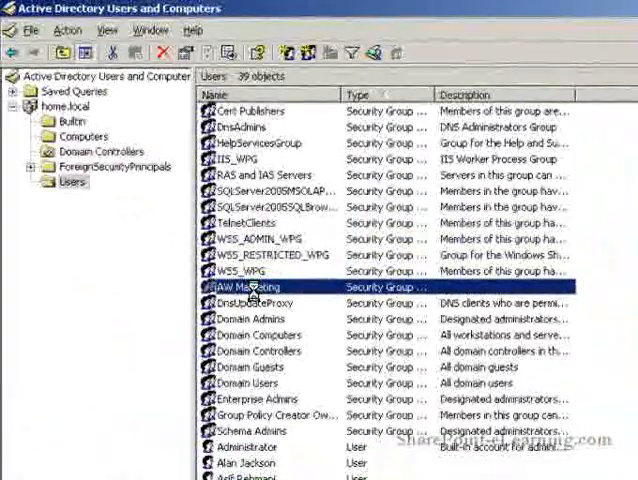
double_click(252, 288)
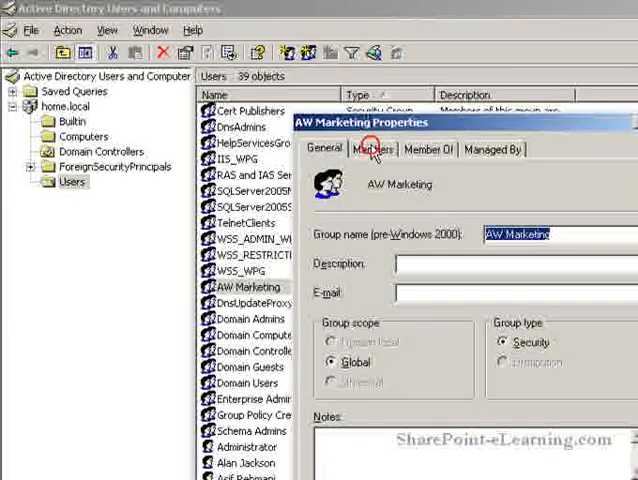
click(372, 148)
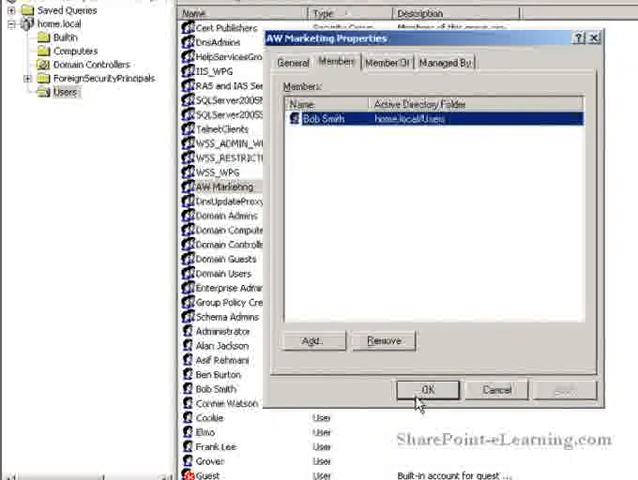
click(428, 390)
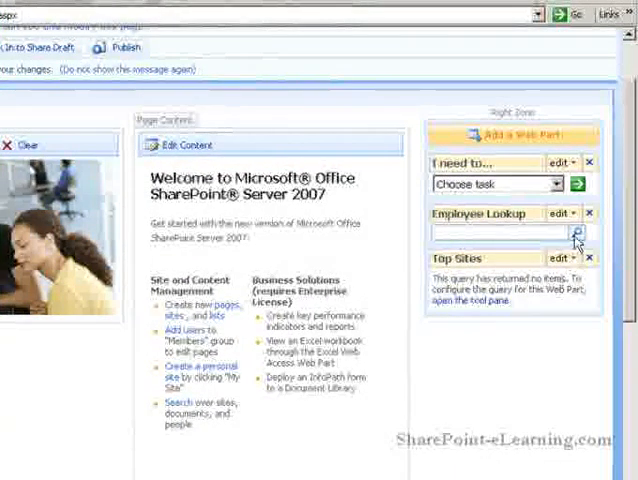
Open Modify Shared Web Part for 'I need to...' and reach Target Audiences
click(560, 162)
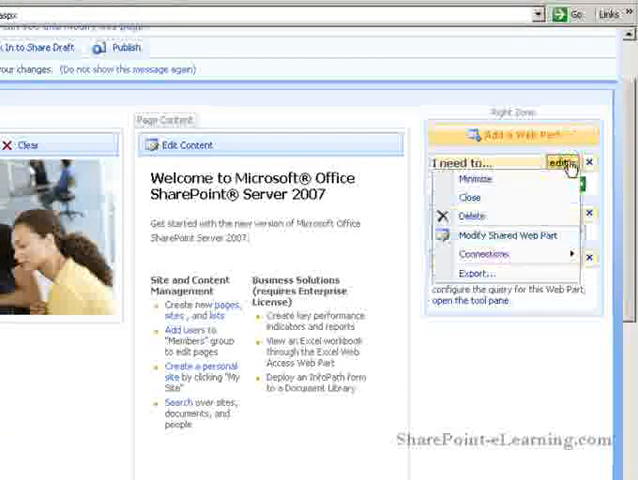
mouse_move(504, 234)
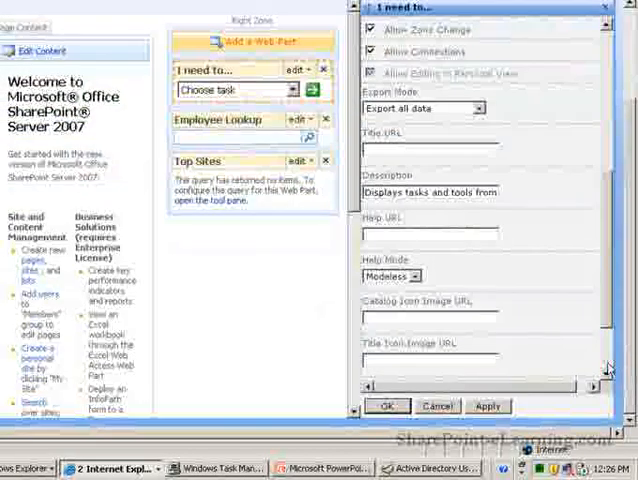
scroll(down, 3)
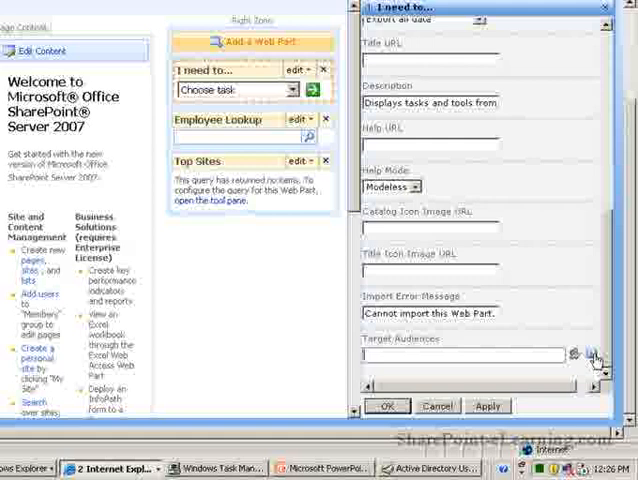
Search Distribution/Security Groups for 'aw' and select AW Marketing as the target audience
click(600, 352)
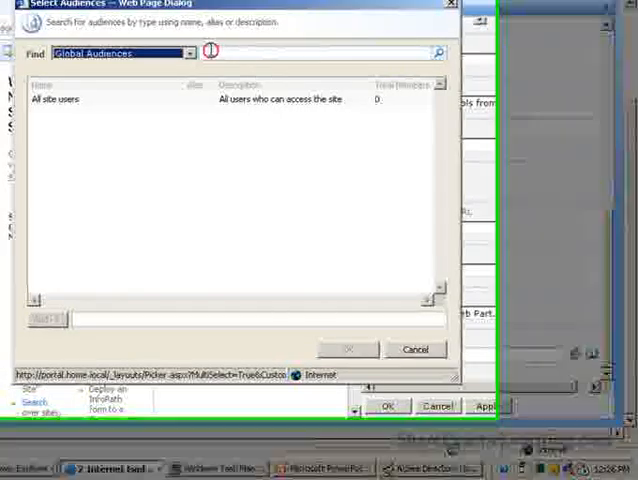
click(344, 128)
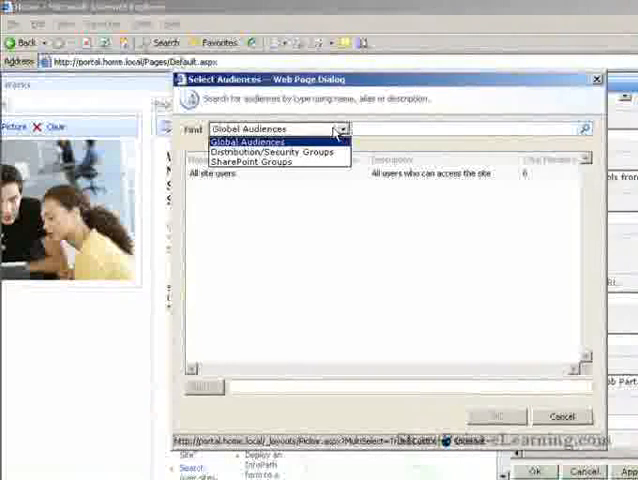
mouse_move(270, 156)
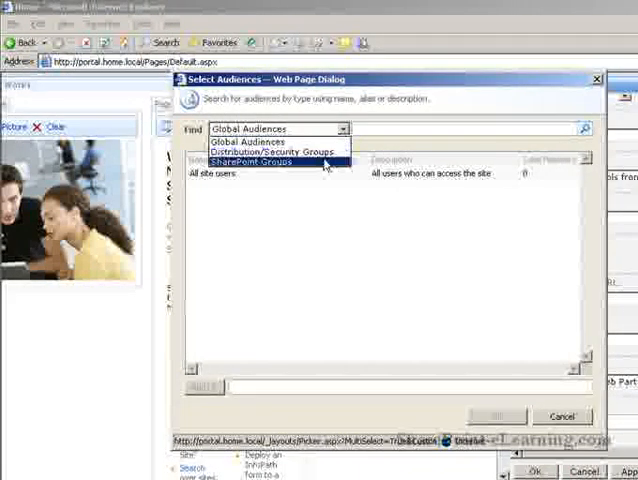
mouse_move(270, 150)
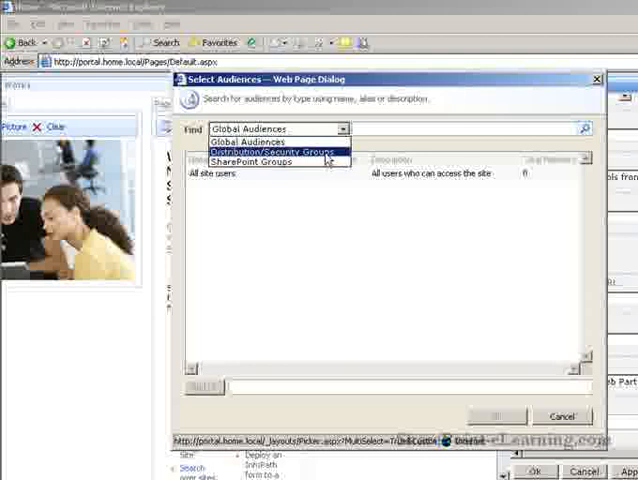
click(272, 148)
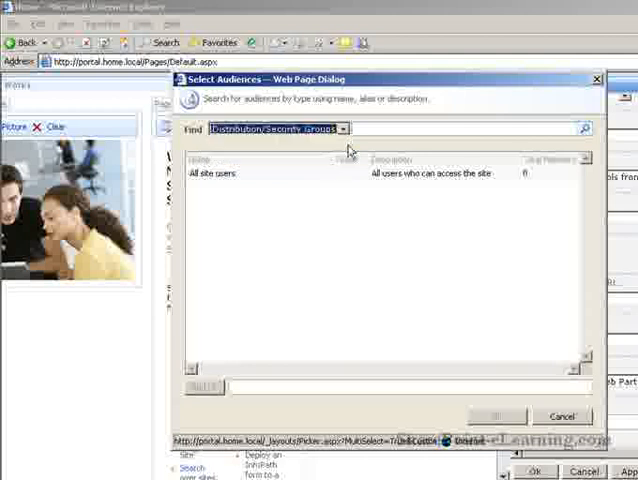
text(aw)
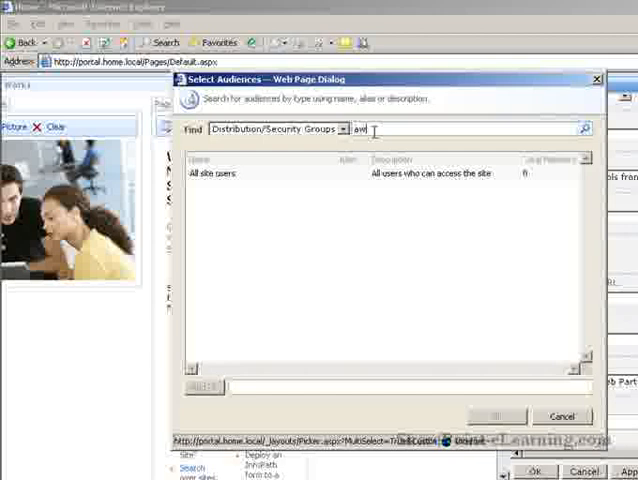
click(582, 132)
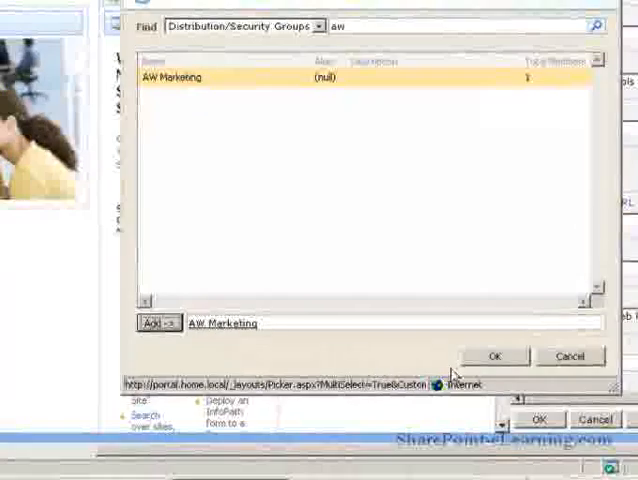
click(494, 356)
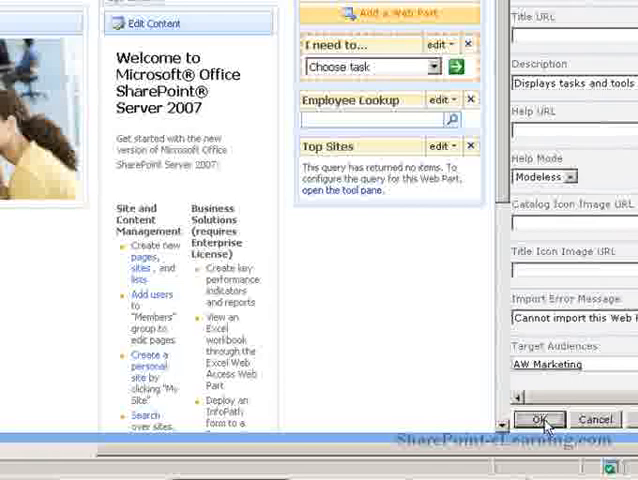
Apply the AW Marketing targeting and close the 'I need to...' web part settings
click(540, 420)
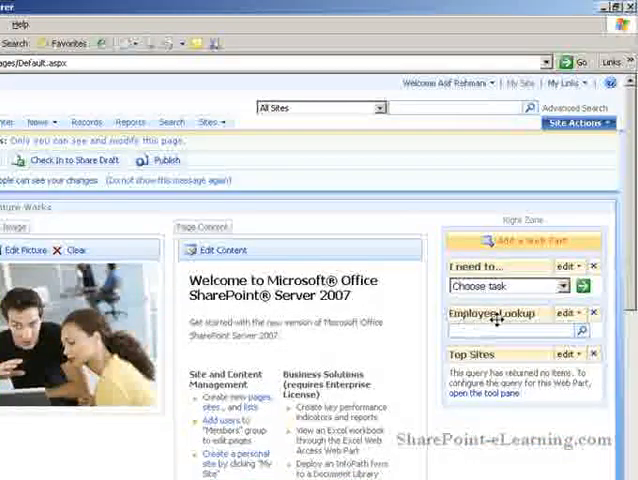
mouse_move(496, 312)
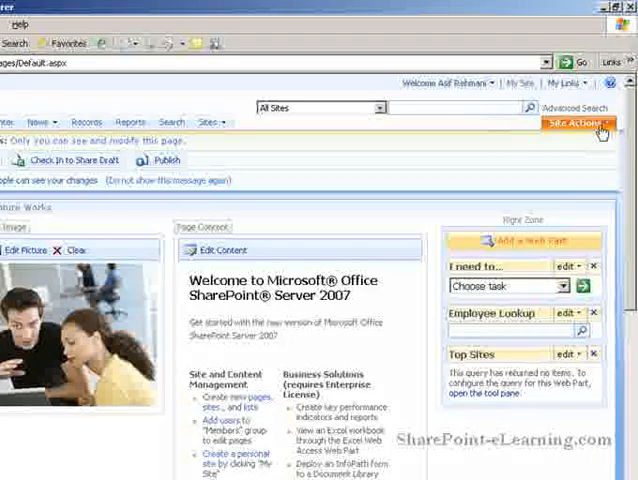
Open Site Actions on the Adventure Works home page to edit it again
click(568, 124)
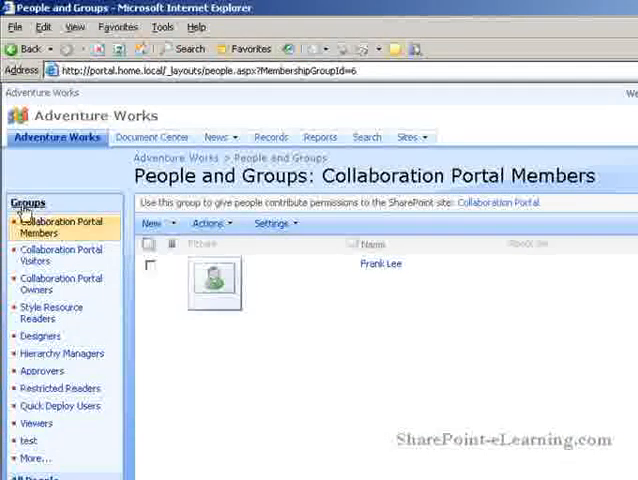
mouse_move(60, 284)
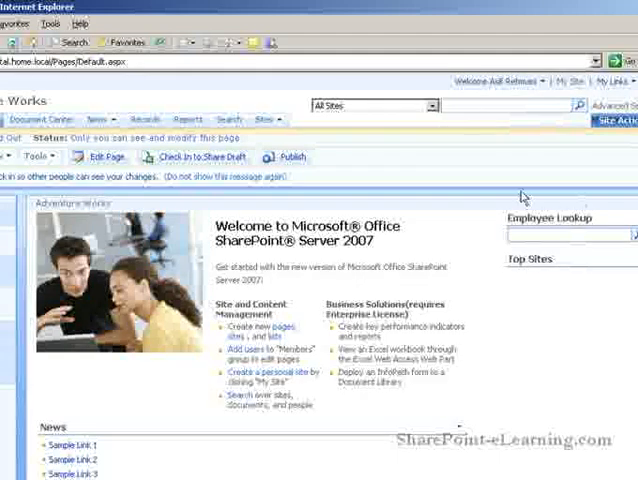
Set Employee Lookup's Target Audiences under Advanced to Collaboration Portal Members and apply it
click(104, 156)
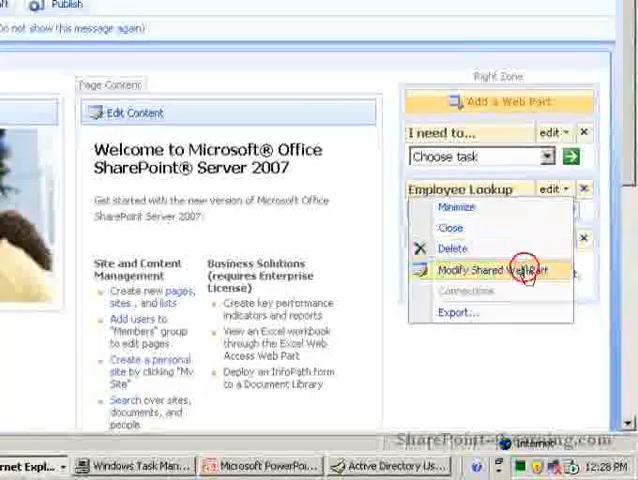
click(490, 270)
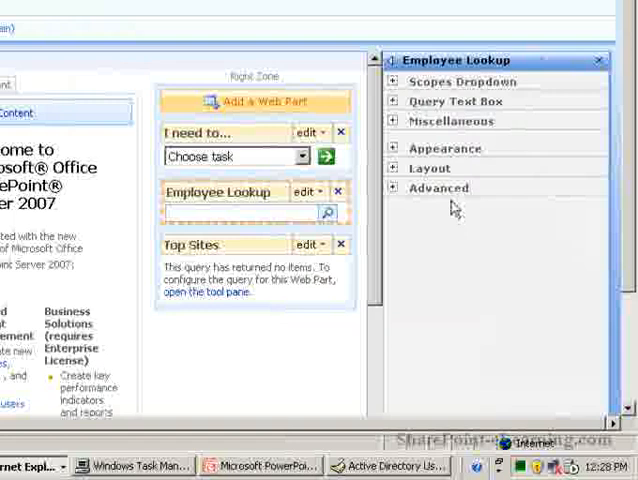
click(438, 188)
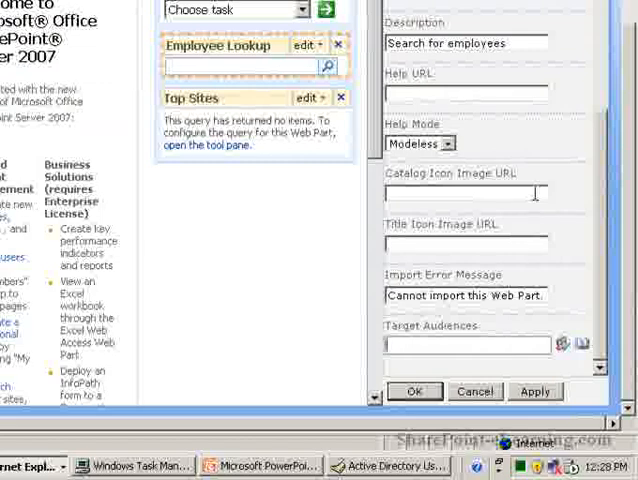
text(collaboration Portal Members)
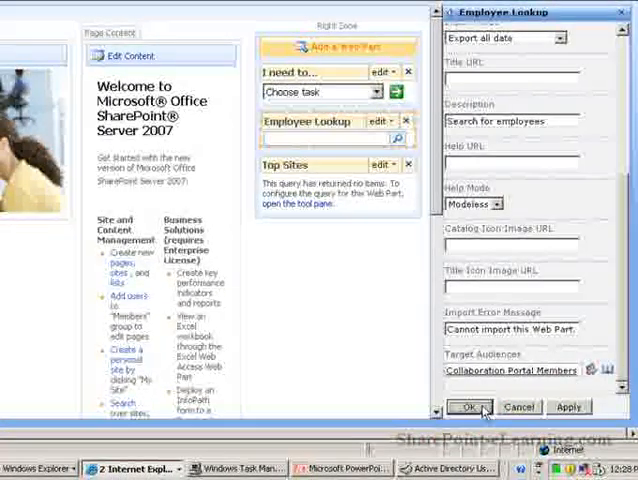
click(476, 408)
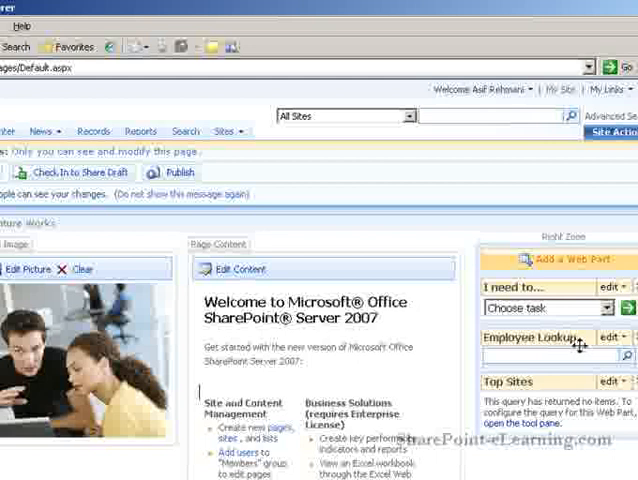
mouse_move(544, 460)
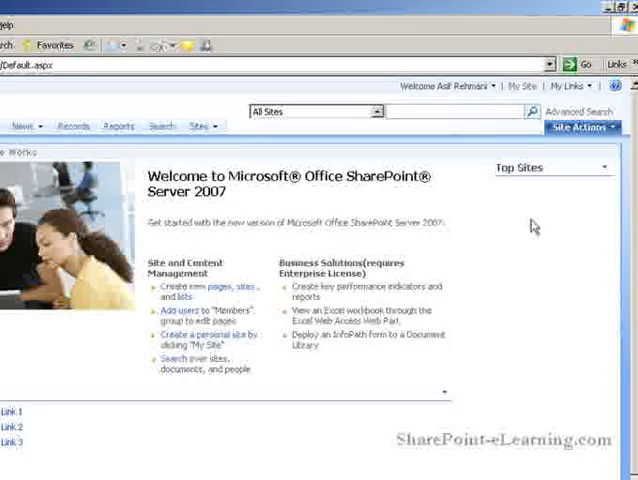
mouse_move(480, 136)
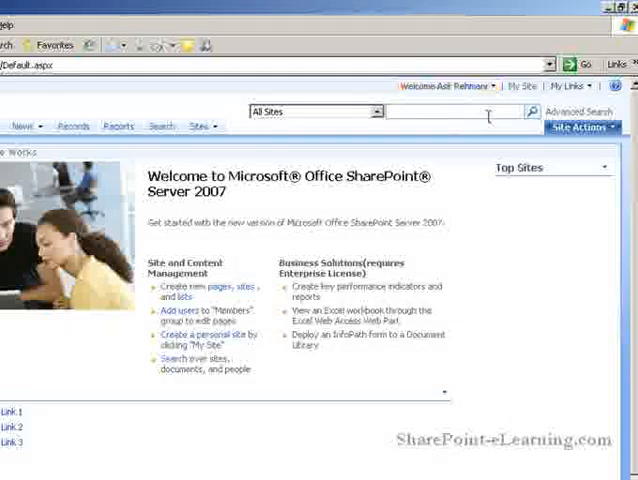
mouse_move(470, 228)
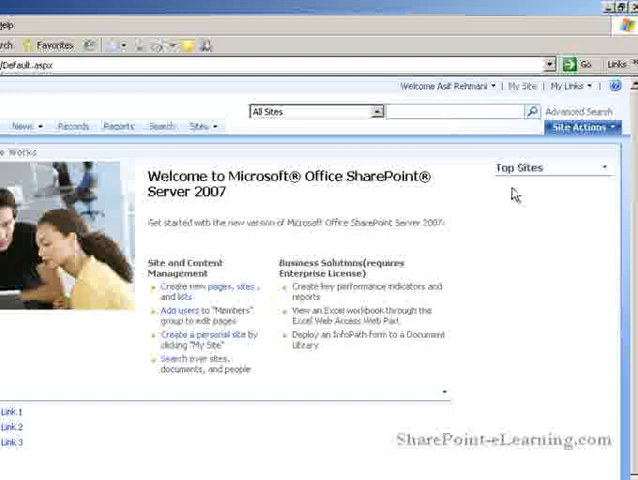
click(576, 128)
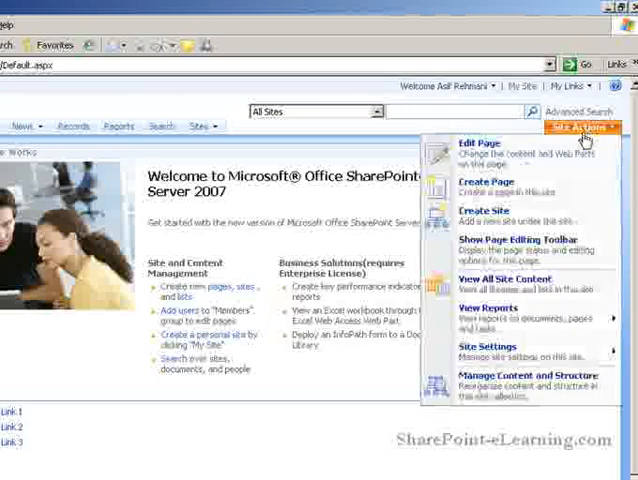
click(578, 128)
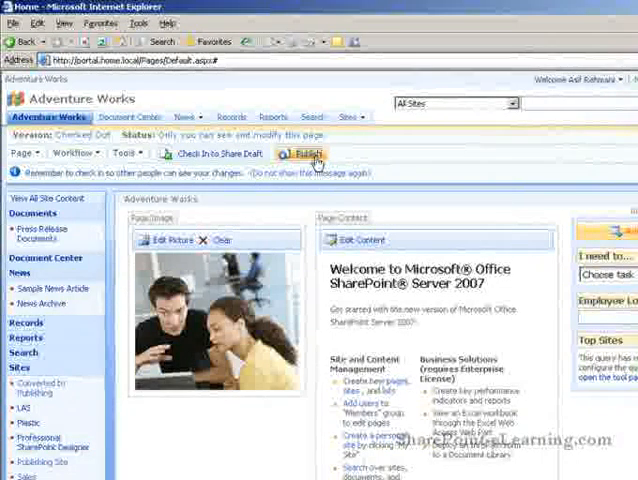
Publish the home page and sign in as Bob Smith, who does not see Employee Lookup
click(296, 152)
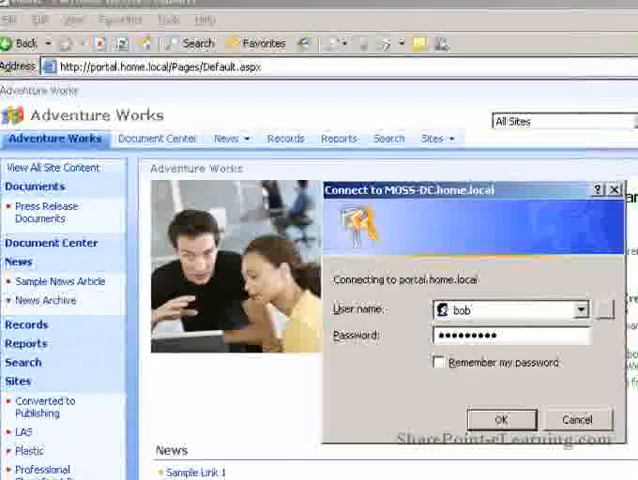
click(502, 420)
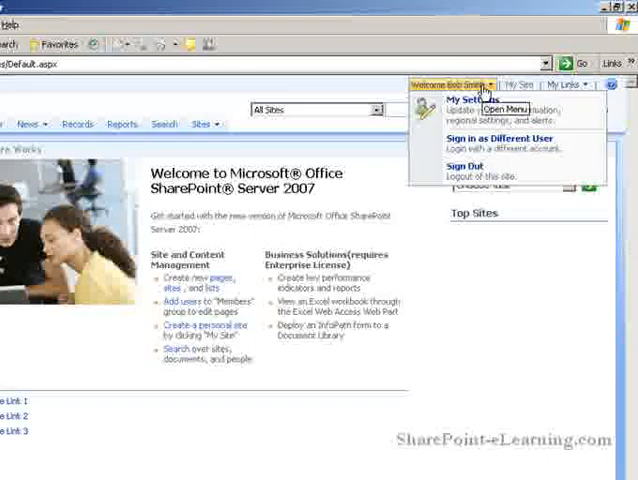
click(448, 84)
text(frank)
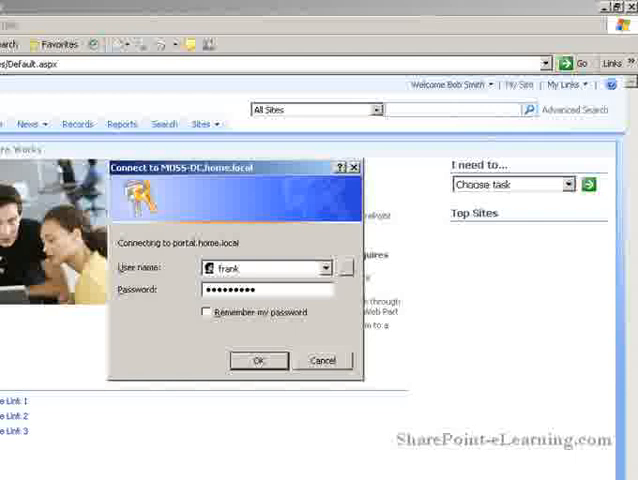
click(258, 360)
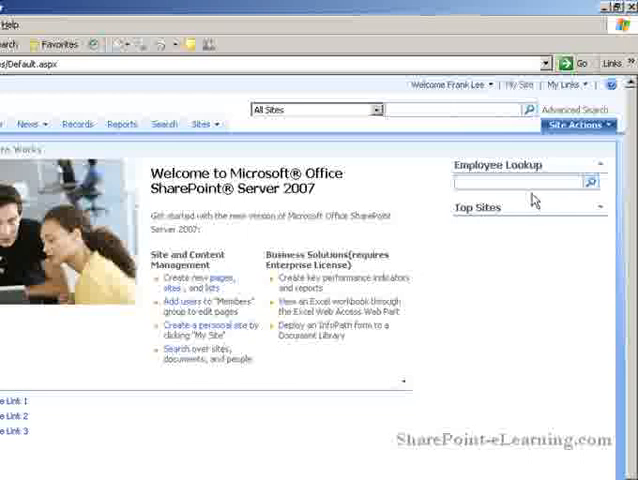
mouse_move(540, 236)
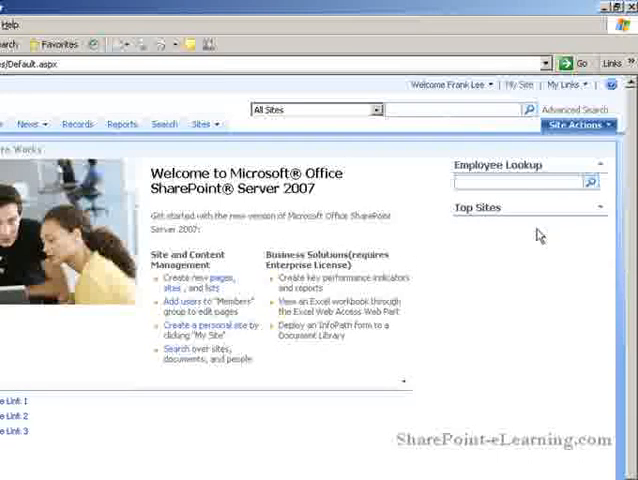
mouse_move(566, 202)
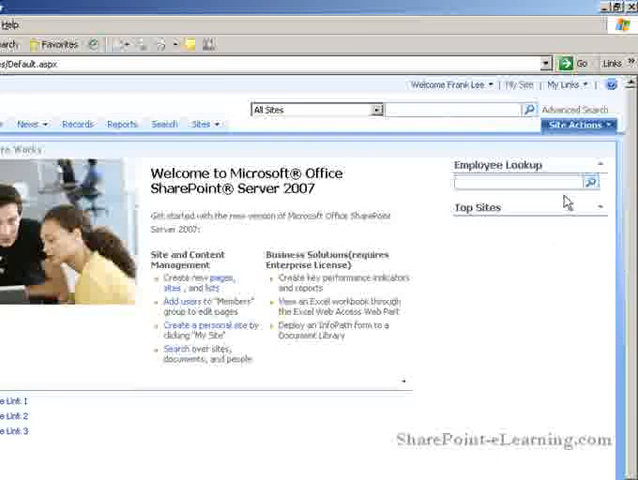
mouse_move(592, 158)
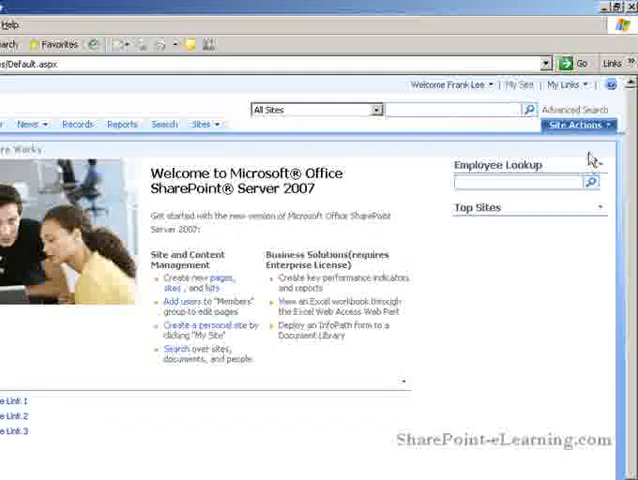
click(578, 124)
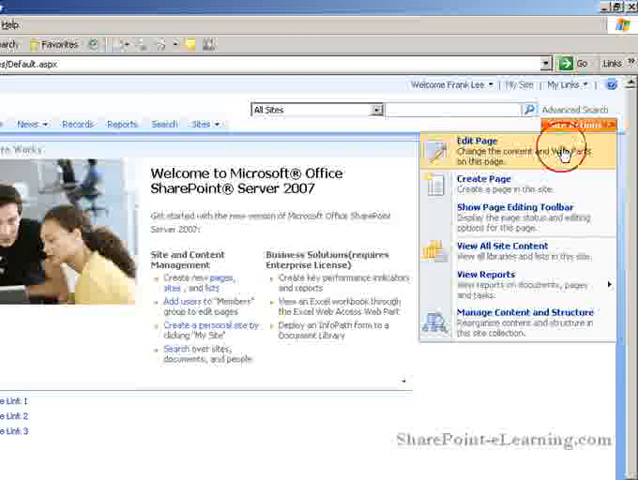
click(478, 140)
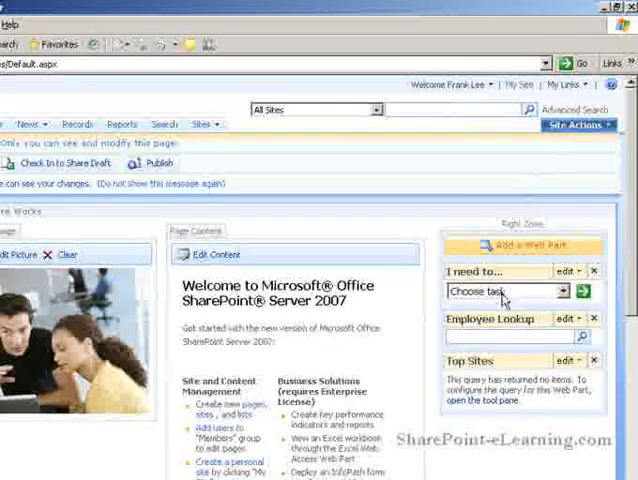